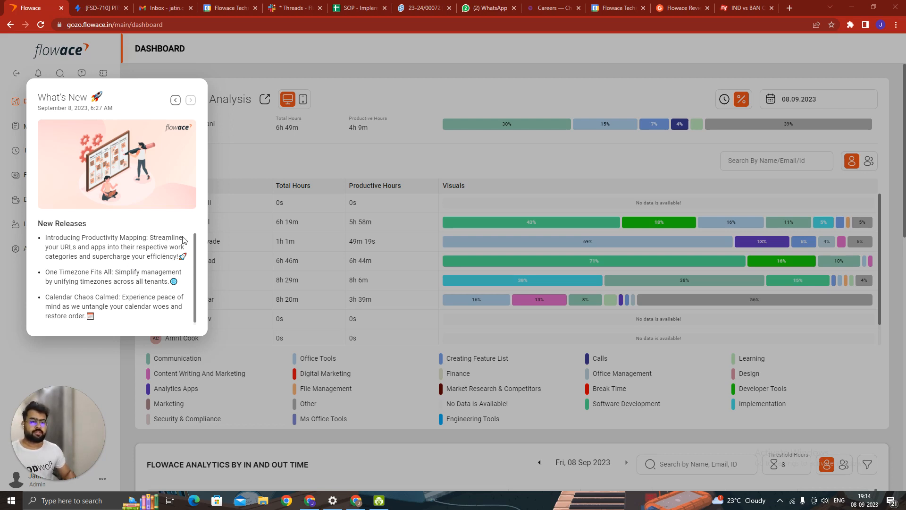
pyautogui.moveTo(127, 257)
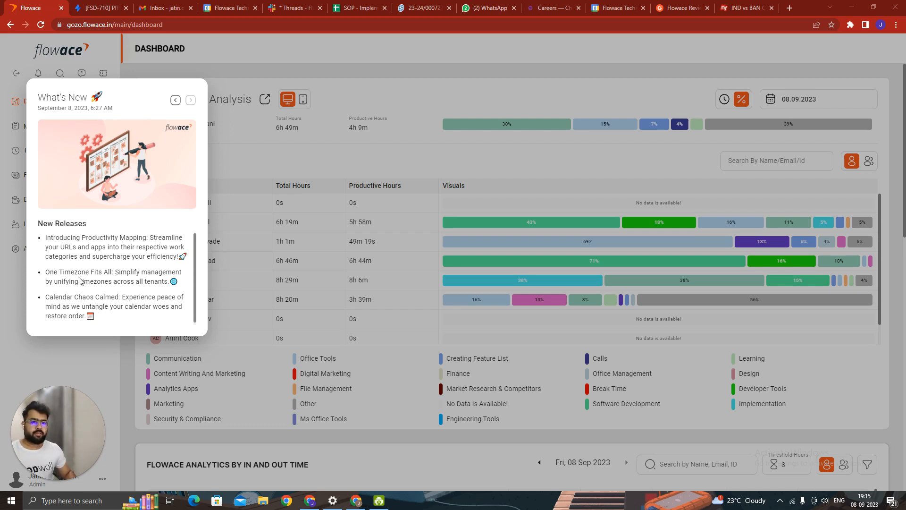
pyautogui.moveTo(85, 281)
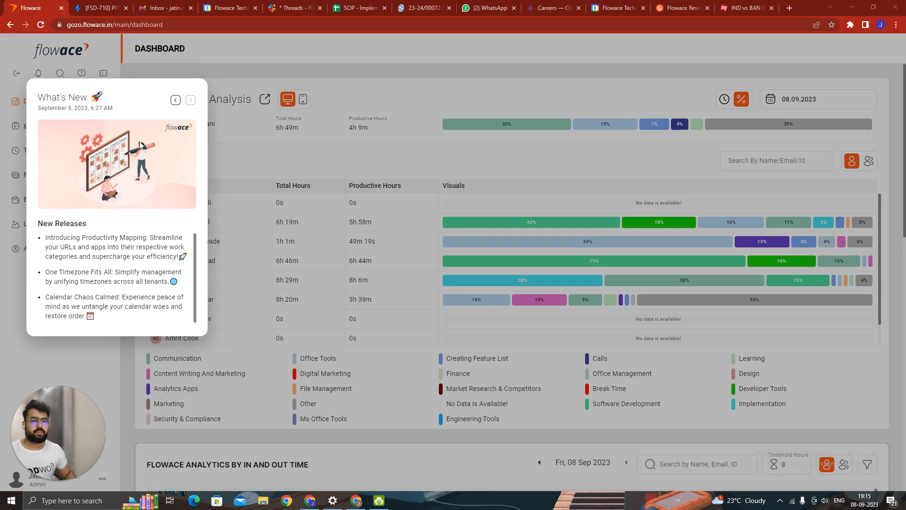
pyautogui.moveTo(229, 225)
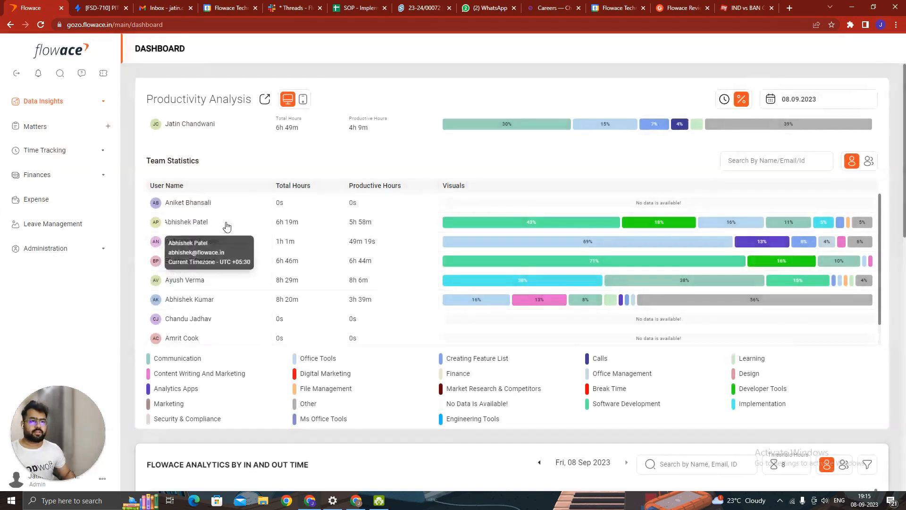
pyautogui.moveTo(429, 238)
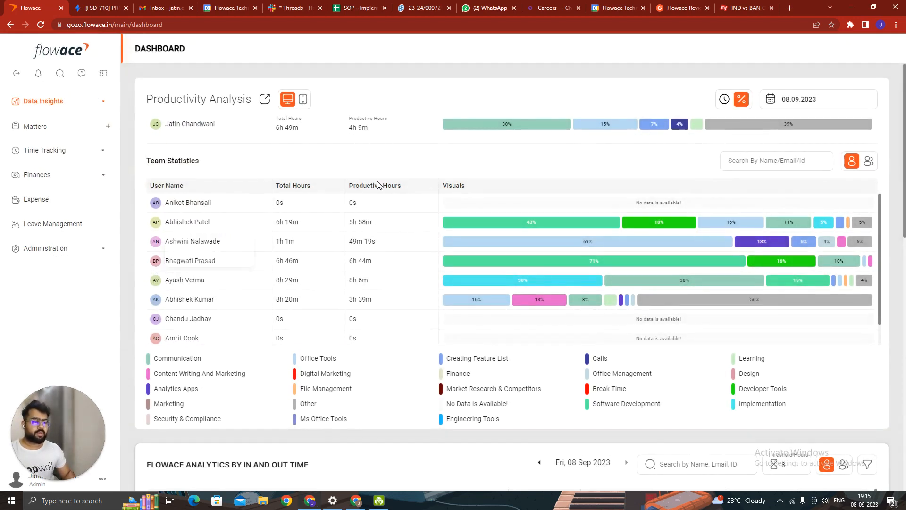
pyautogui.moveTo(187, 221)
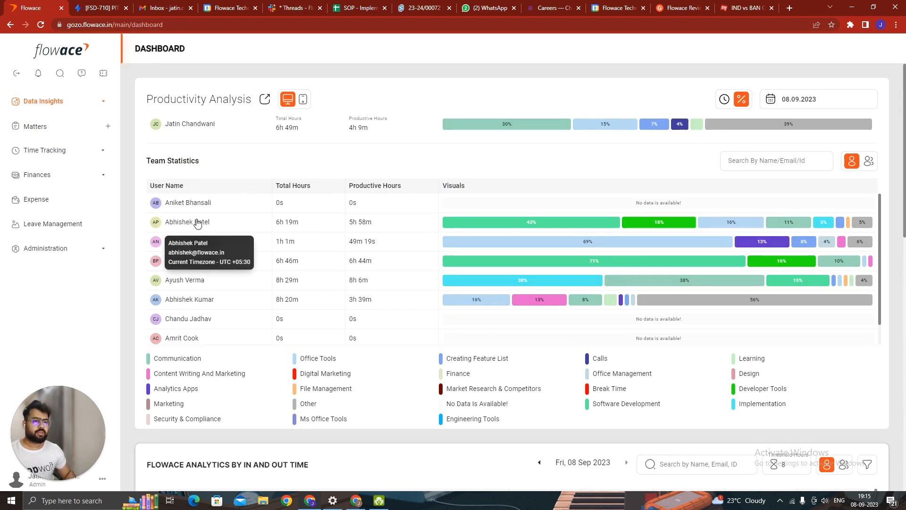
pyautogui.click(186, 222)
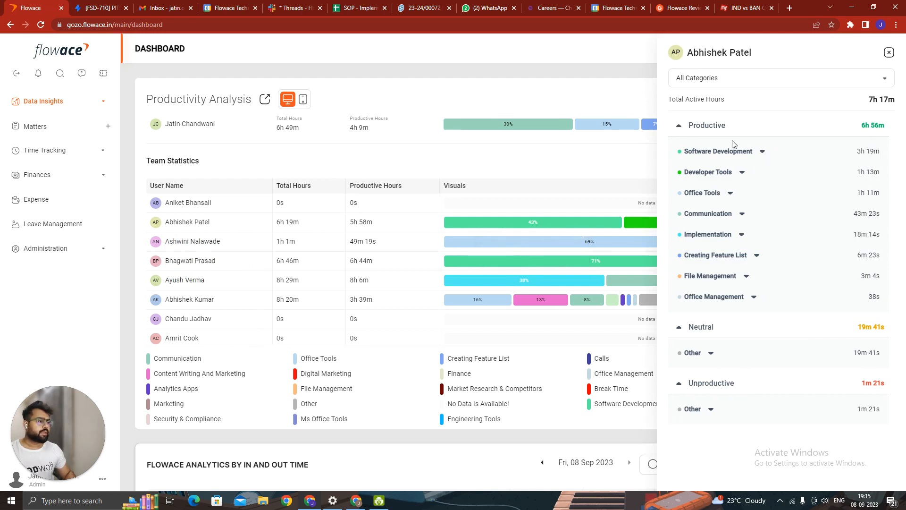
# Step: Collapse and re-expand the Productive, Neutral and Unproductive lists to reveal apps like MySQL Workbench and slack.exe
pyautogui.click(707, 125)
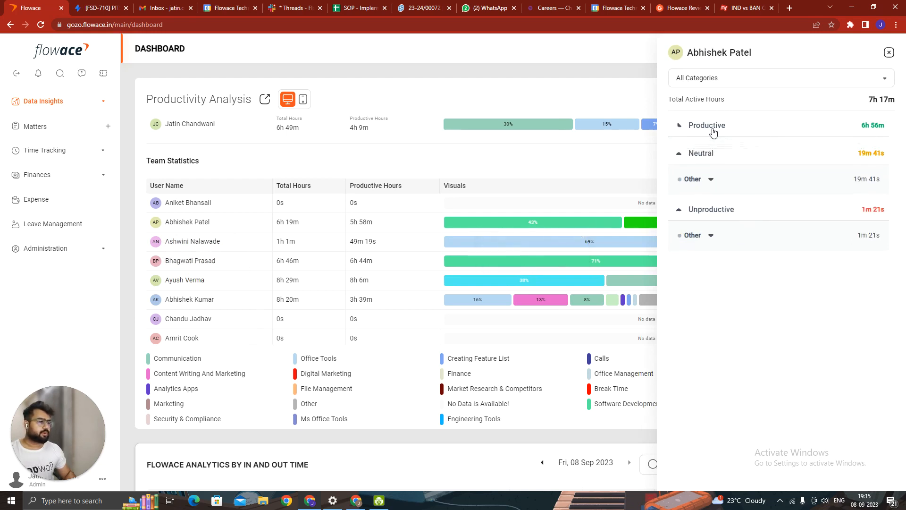
pyautogui.click(704, 125)
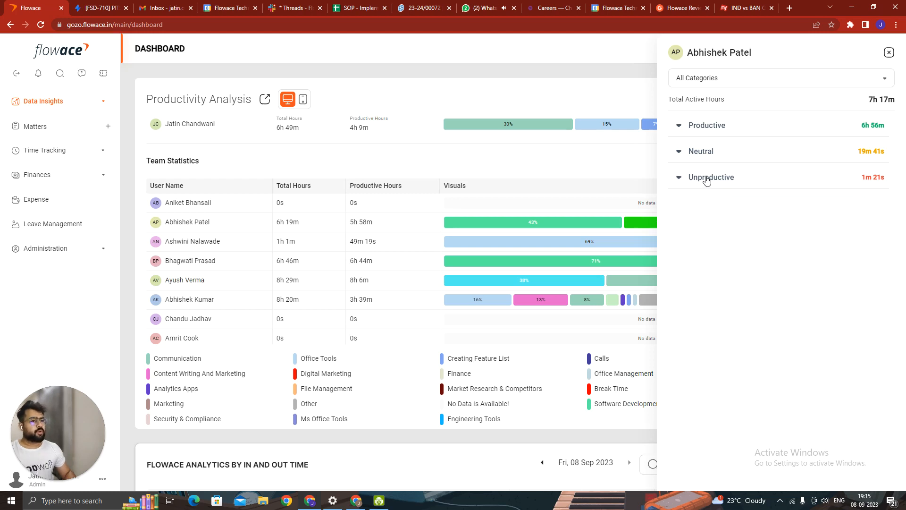
pyautogui.click(710, 176)
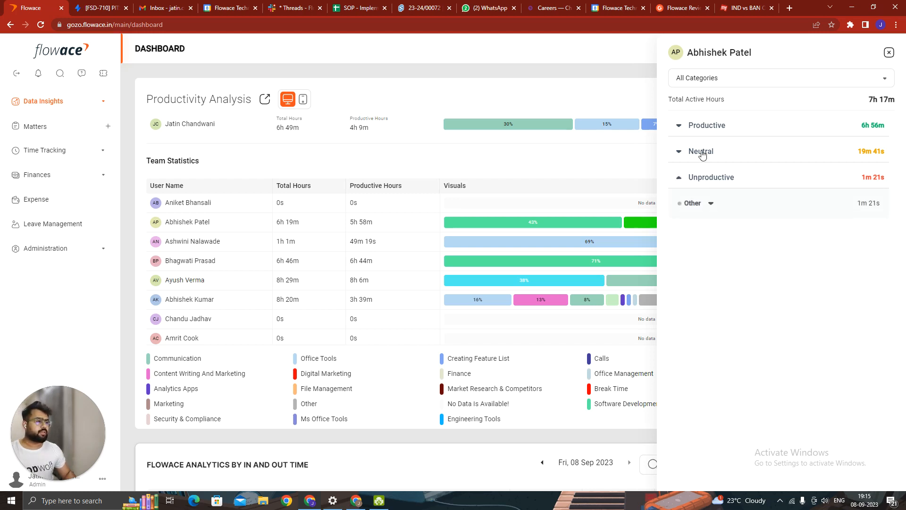
pyautogui.click(706, 124)
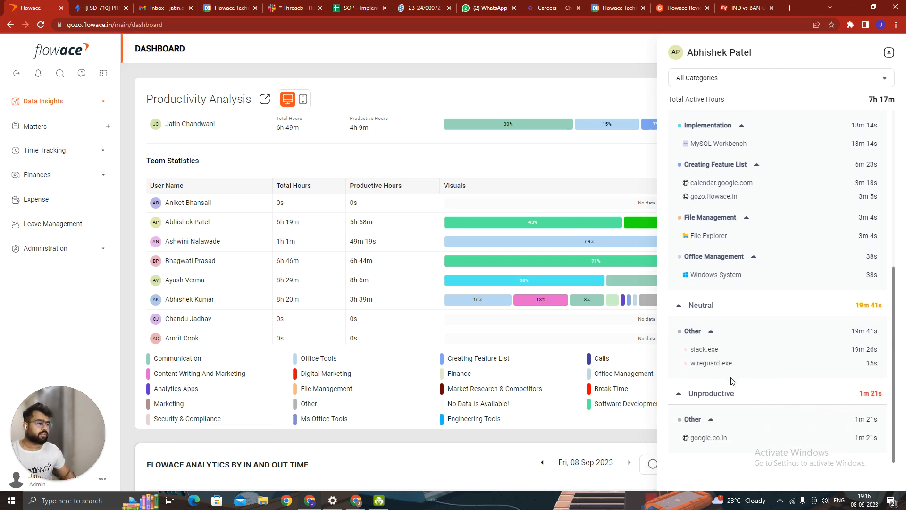
pyautogui.moveTo(730, 397)
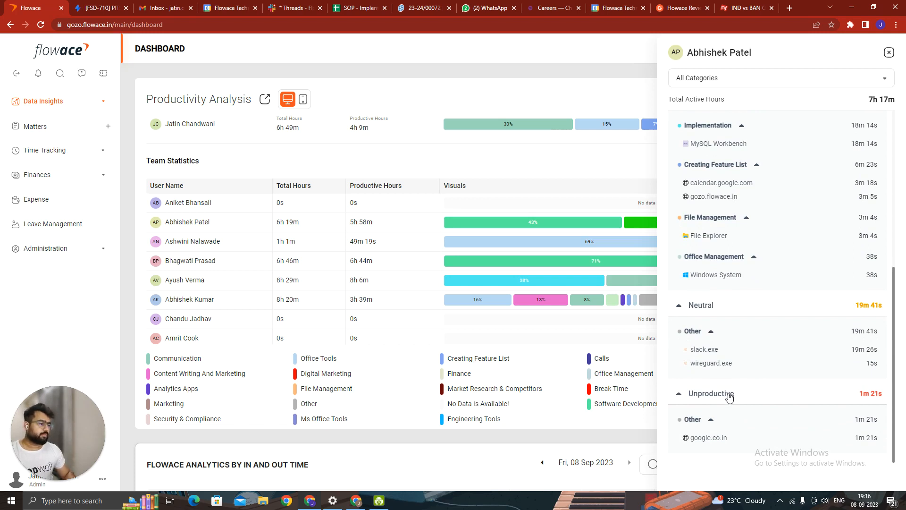
pyautogui.moveTo(705, 434)
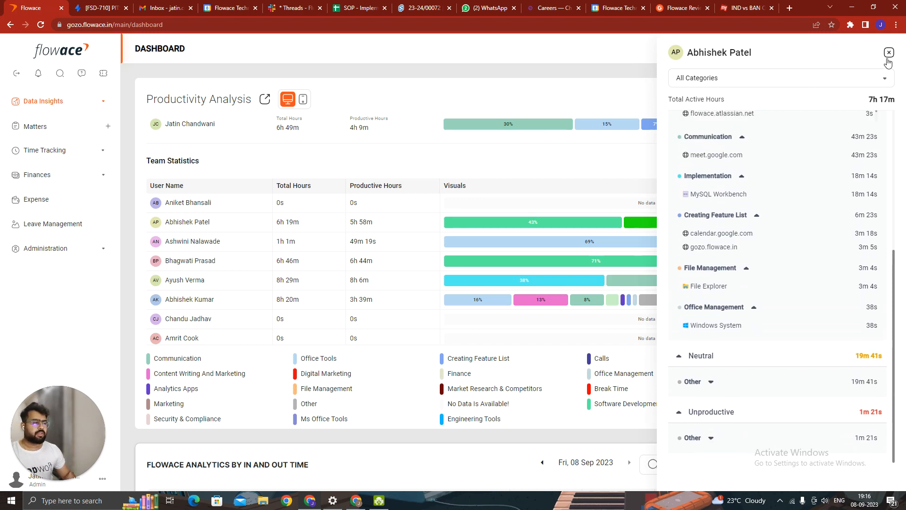
pyautogui.click(889, 52)
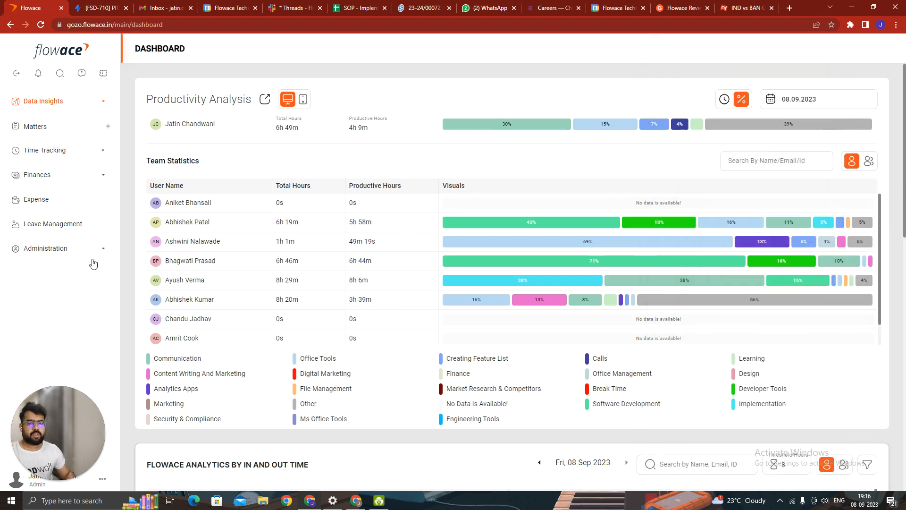
pyautogui.click(46, 248)
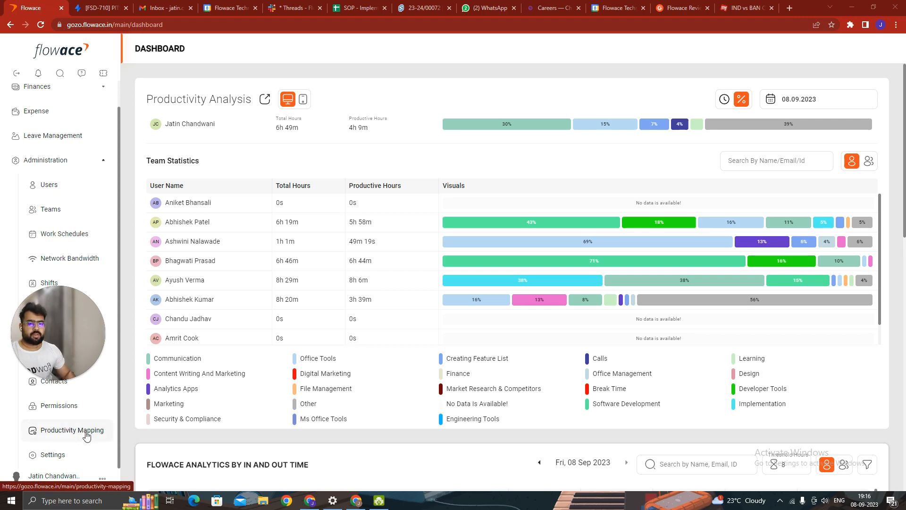
pyautogui.click(74, 430)
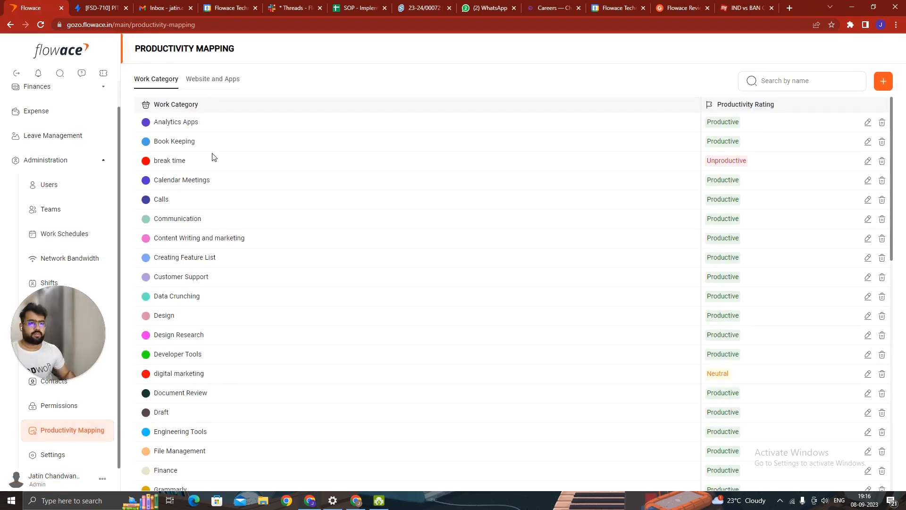
pyautogui.moveTo(484, 372)
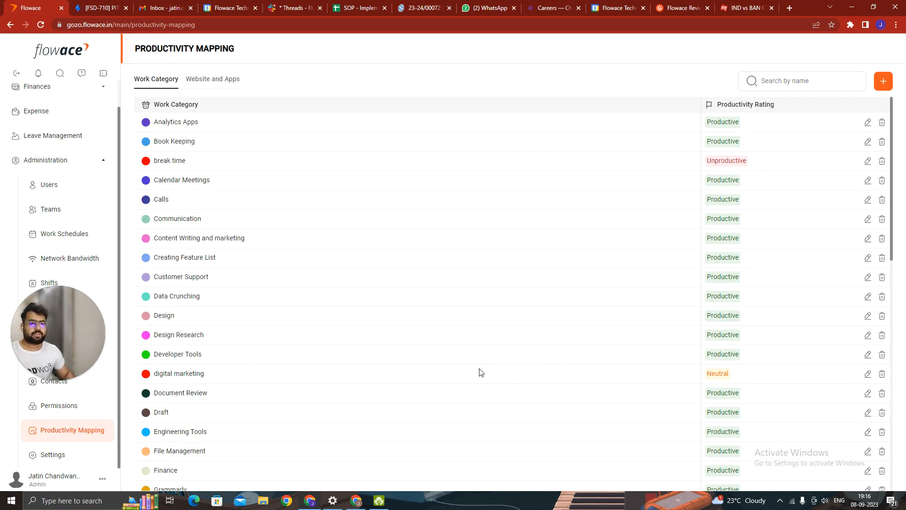
pyautogui.moveTo(603, 336)
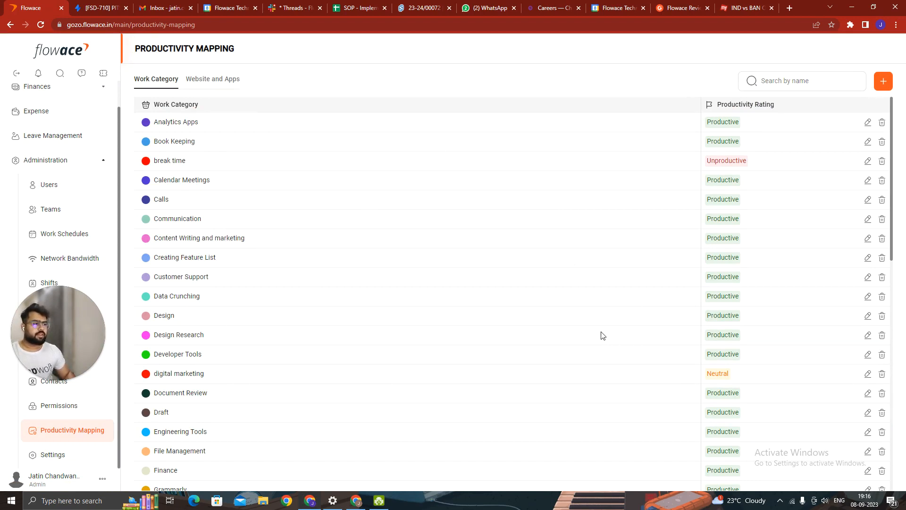
pyautogui.moveTo(433, 174)
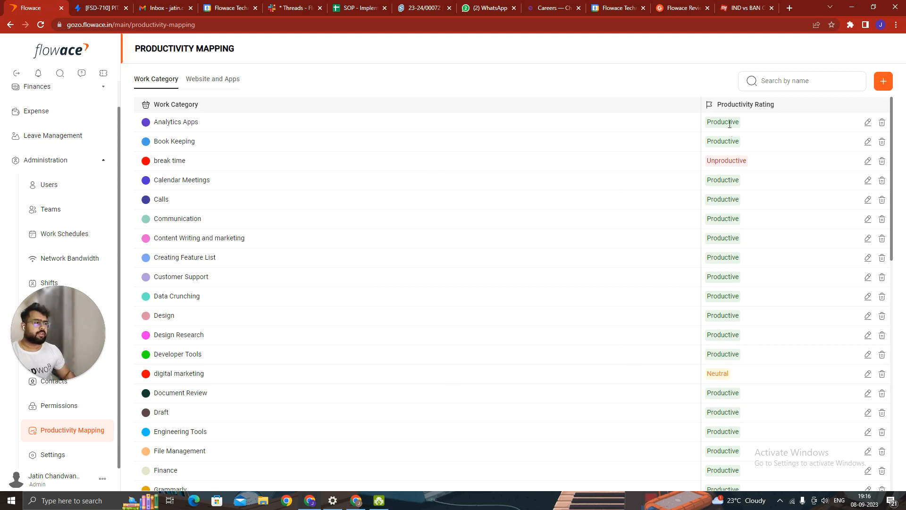
# Step: Edit the Analytics Apps work category and inspect its colour swatch
pyautogui.click(866, 122)
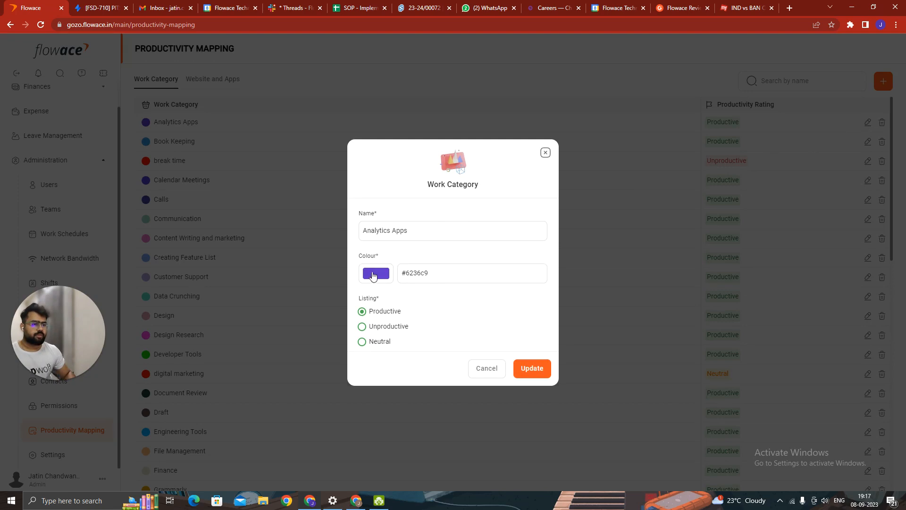
pyautogui.click(375, 273)
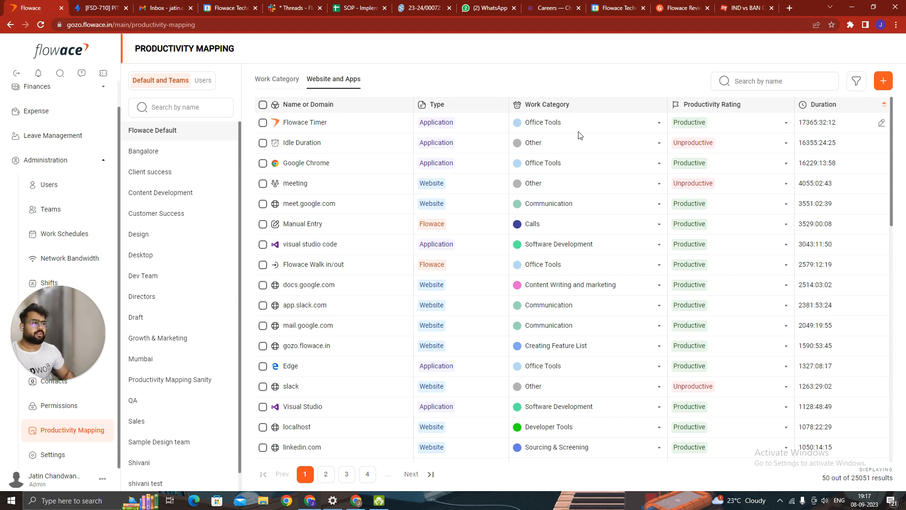
# Step: Sort the Flowace Default website and app mappings by work category and start a search
pyautogui.click(823, 105)
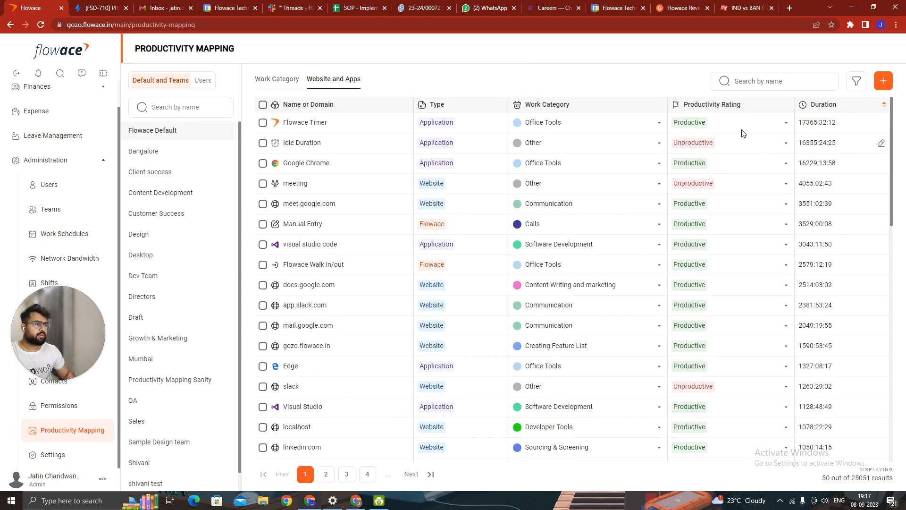
pyautogui.click(547, 105)
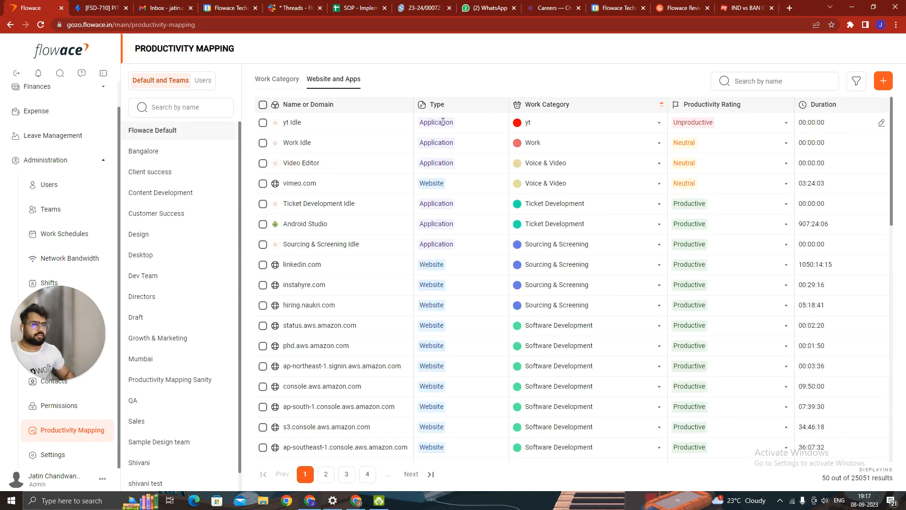
pyautogui.click(774, 82)
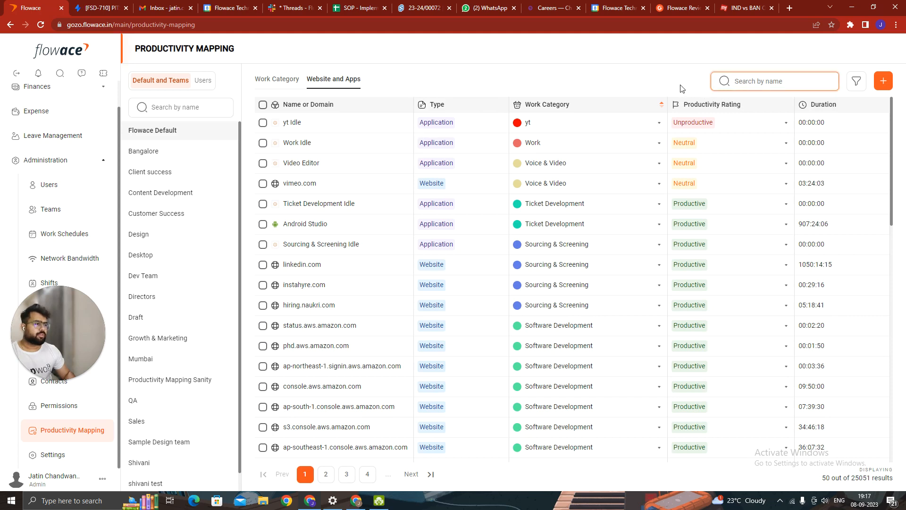
pyautogui.moveTo(268, 195)
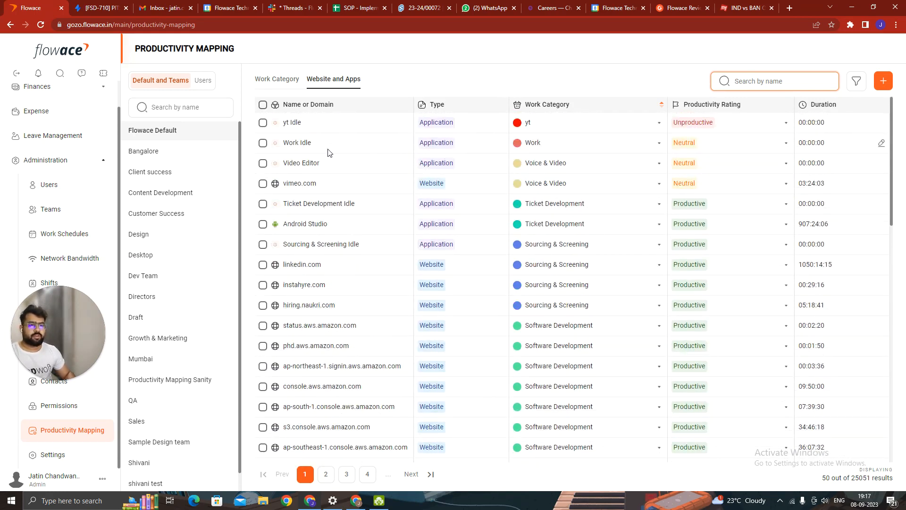
# Step: Search the Users mappings for 'jat' and review that user's productivity mapping
pyautogui.click(202, 80)
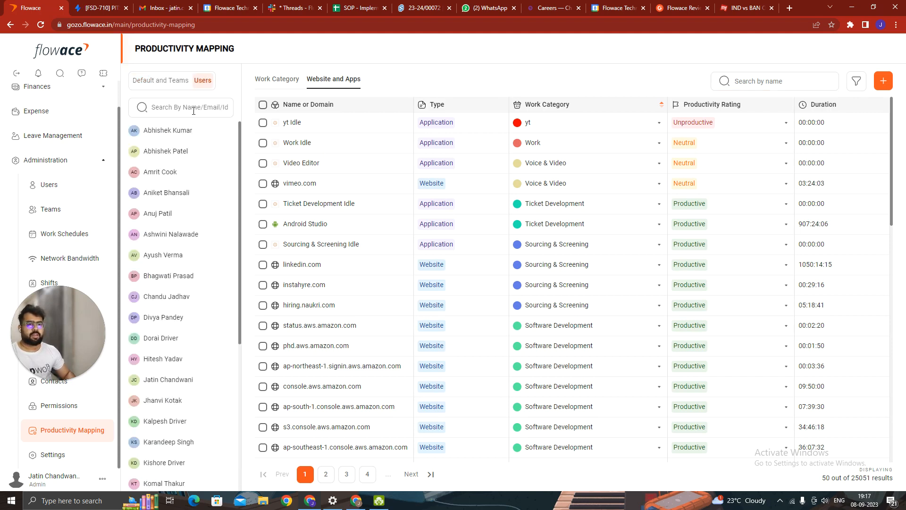
pyautogui.click(181, 107)
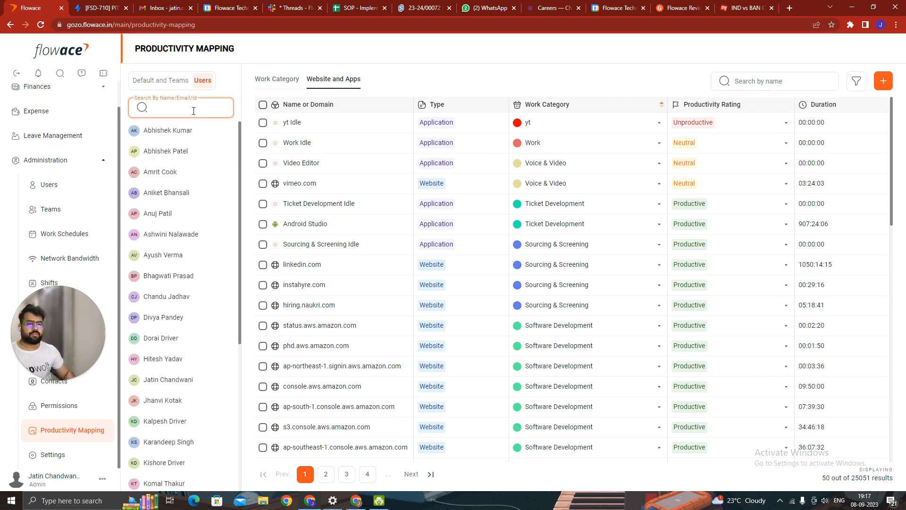
pyautogui.write('jatin')
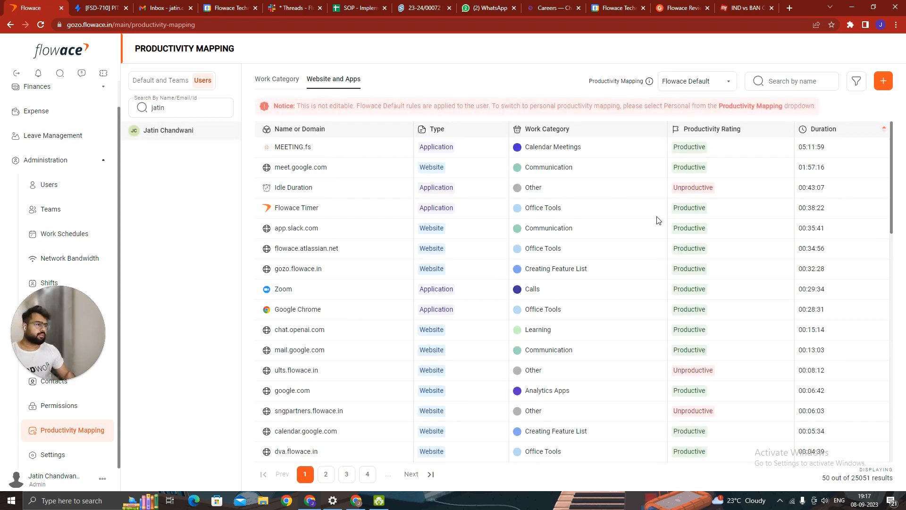
pyautogui.scroll(-3)
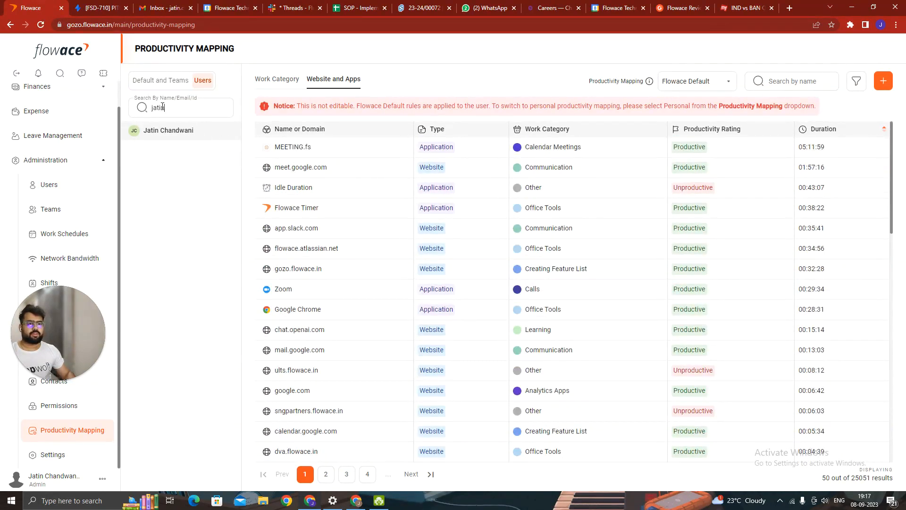
# Step: Return to Default and Teams and view the Client success team's mapping
pyautogui.click(161, 79)
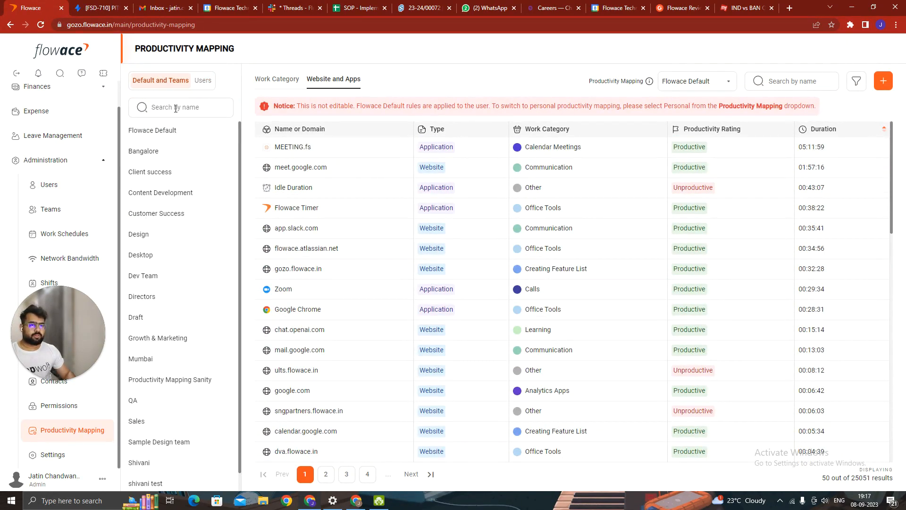
pyautogui.click(150, 171)
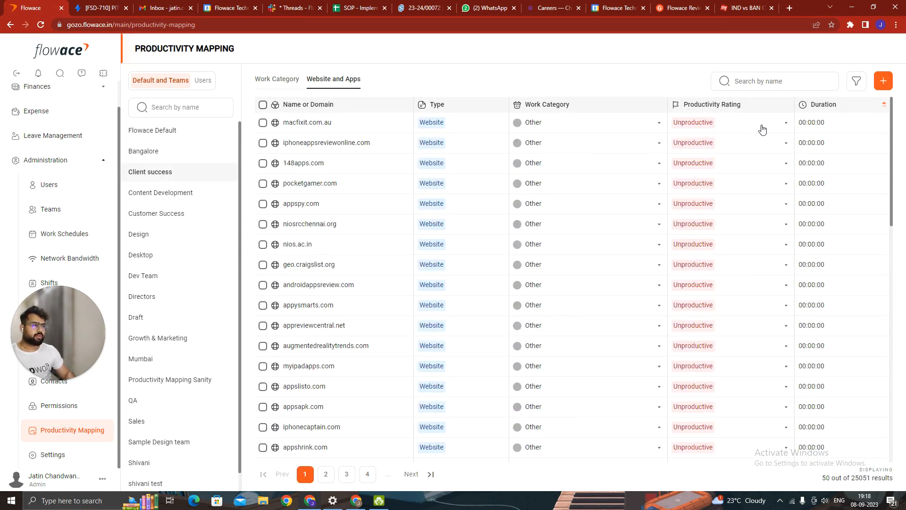
# Step: View the Customer Success team's mapping with apps like The Unarchiver rated Neutral
pyautogui.scroll(-3)
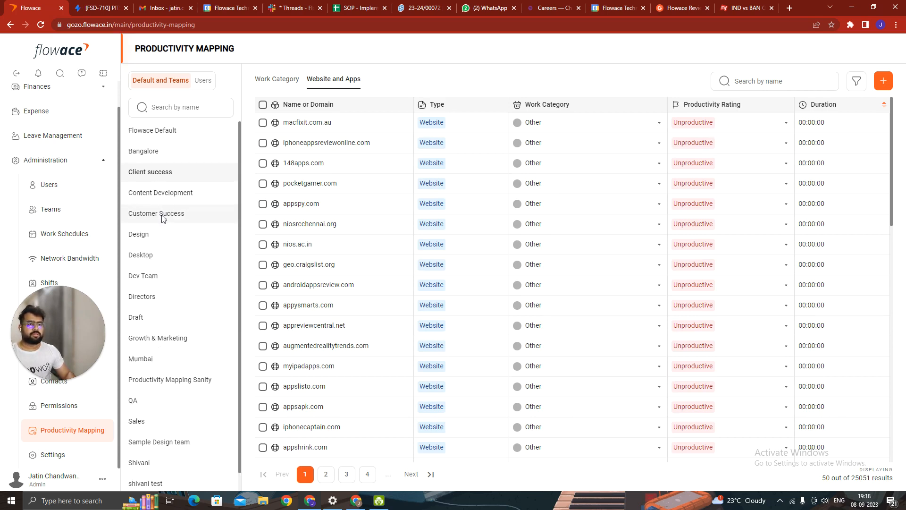
pyautogui.click(156, 213)
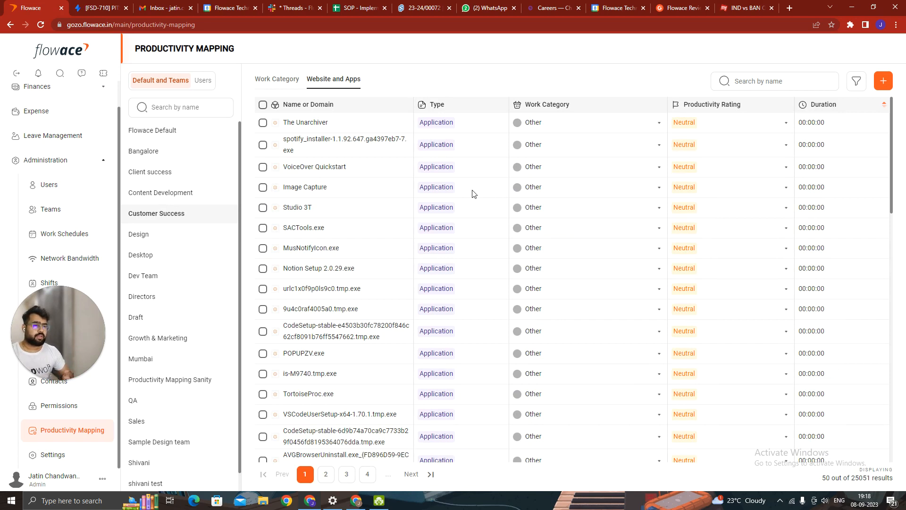
pyautogui.moveTo(551, 125)
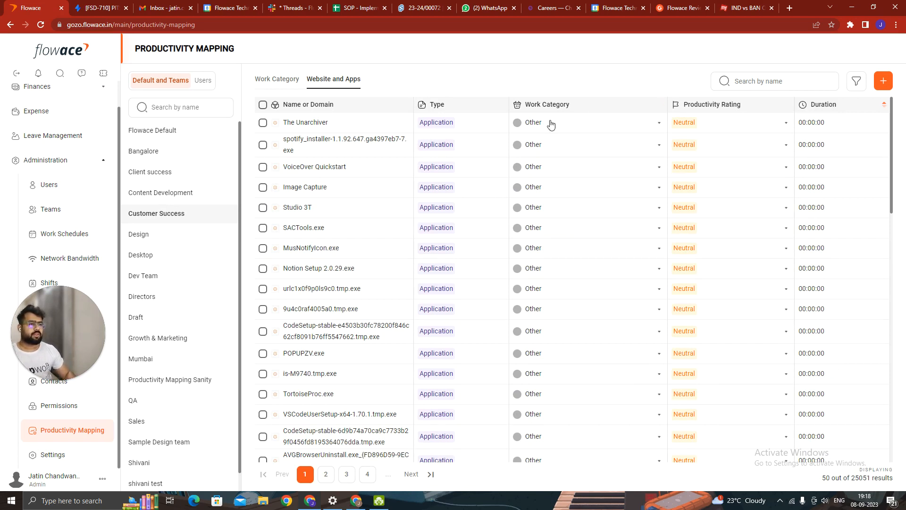
pyautogui.moveTo(345, 190)
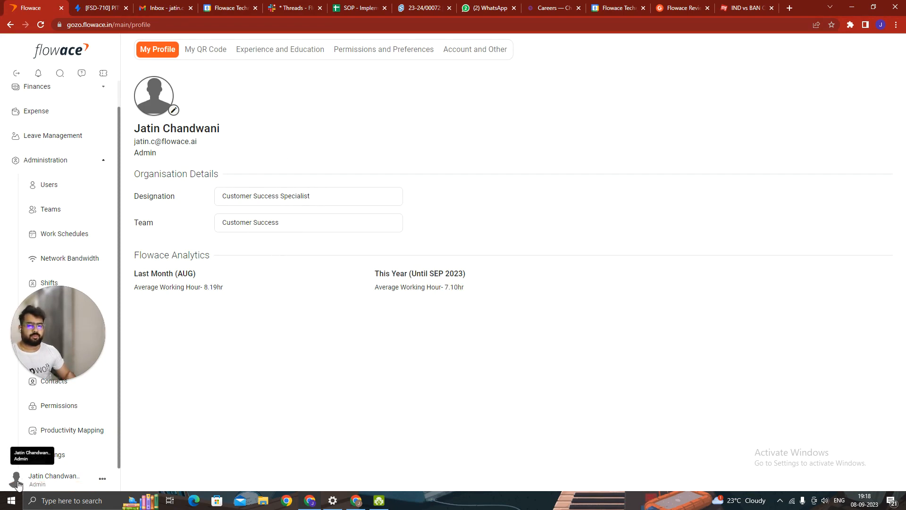
# Step: Show the profile's Account and Other settings with Asia/Kolkata organization and personal timezones
pyautogui.click(475, 49)
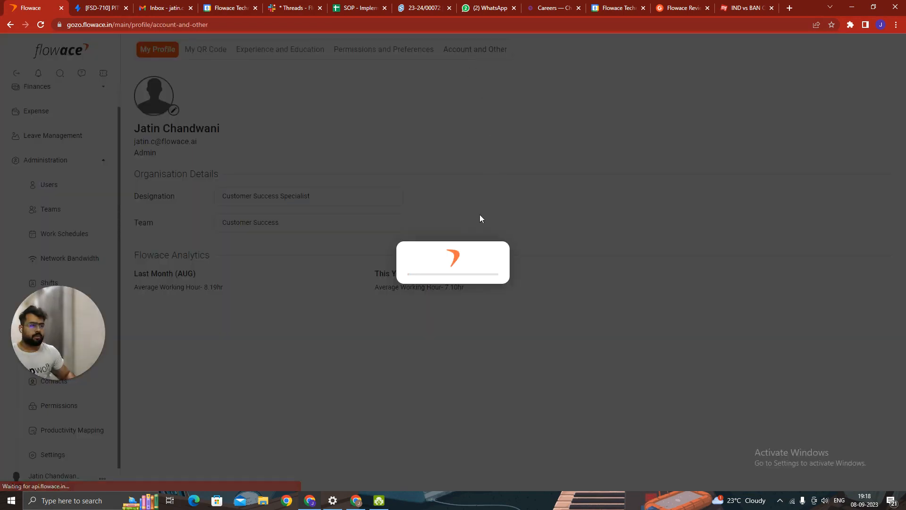
pyautogui.click(475, 49)
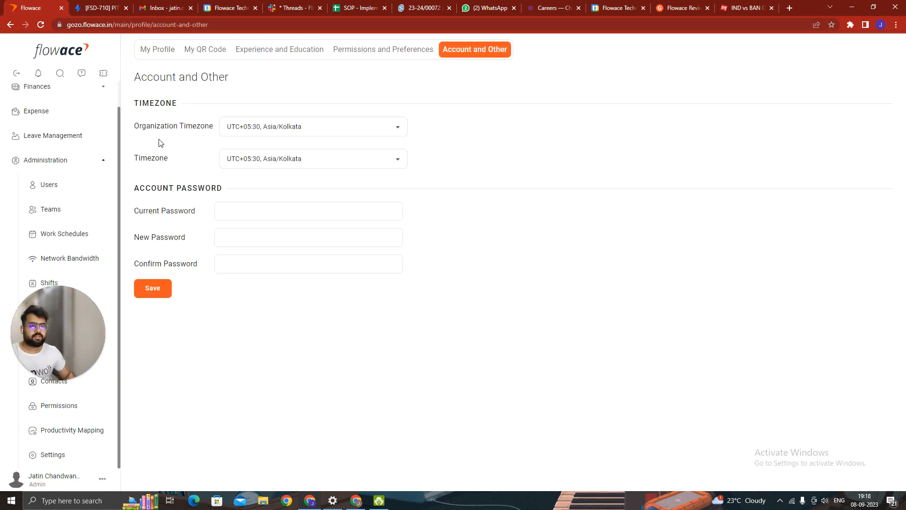
pyautogui.moveTo(401, 130)
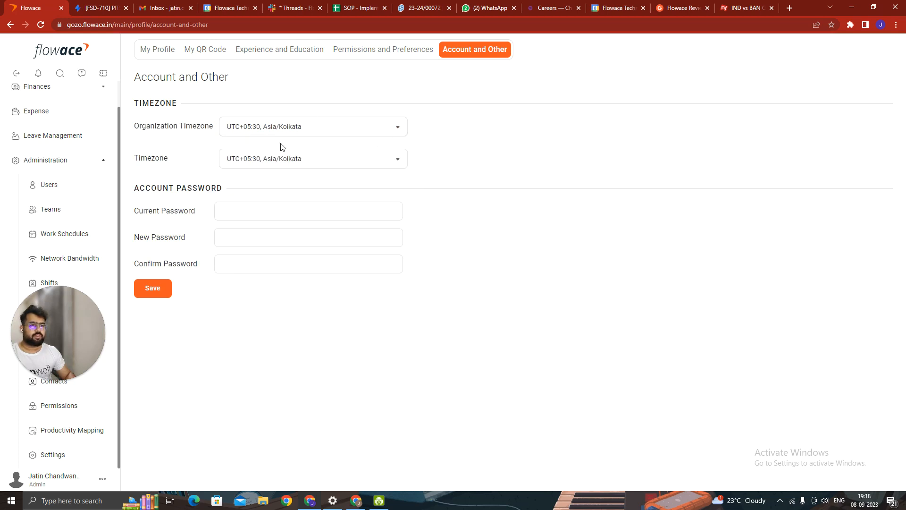
pyautogui.click(314, 159)
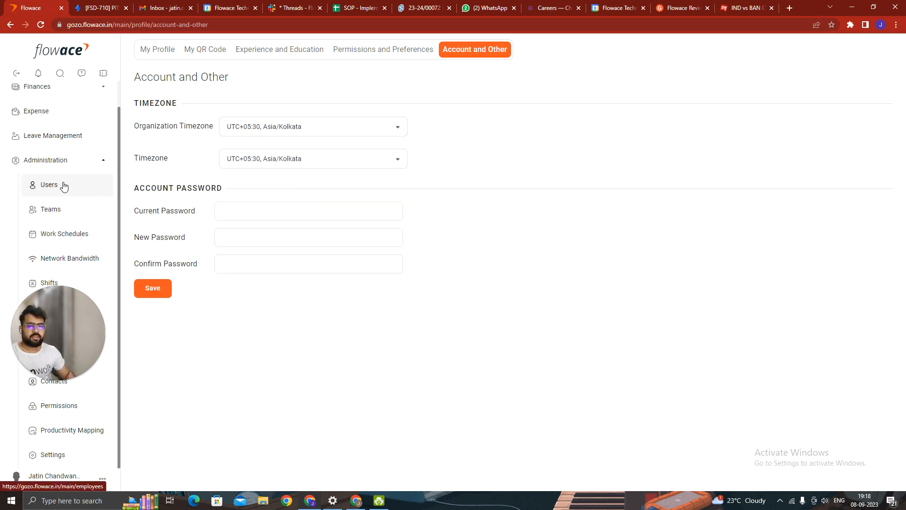
# Step: List all users under Administration and check the first user's Timezone field in the edit form
pyautogui.click(49, 184)
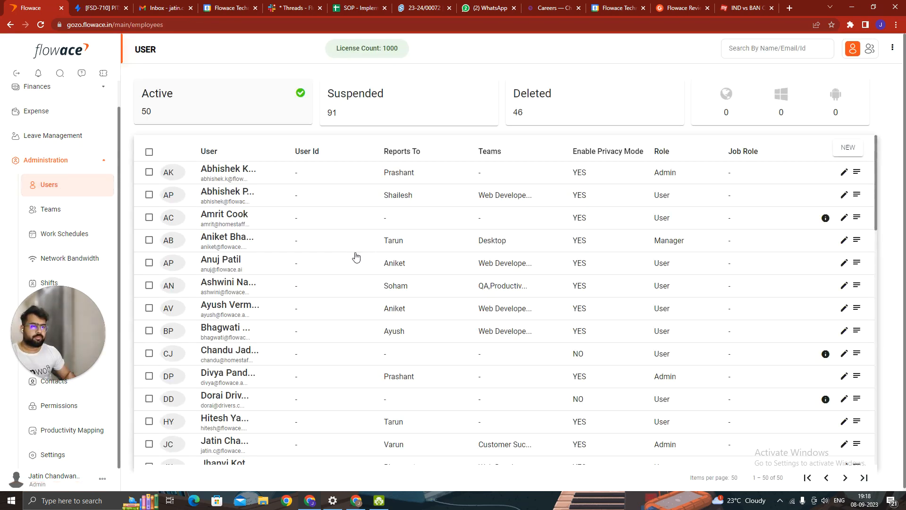
pyautogui.moveTo(94, 193)
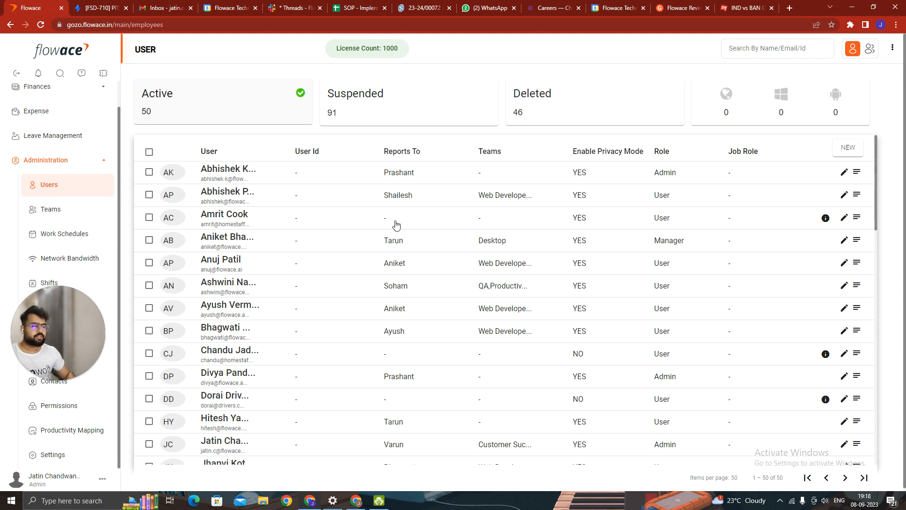
pyautogui.moveTo(844, 172)
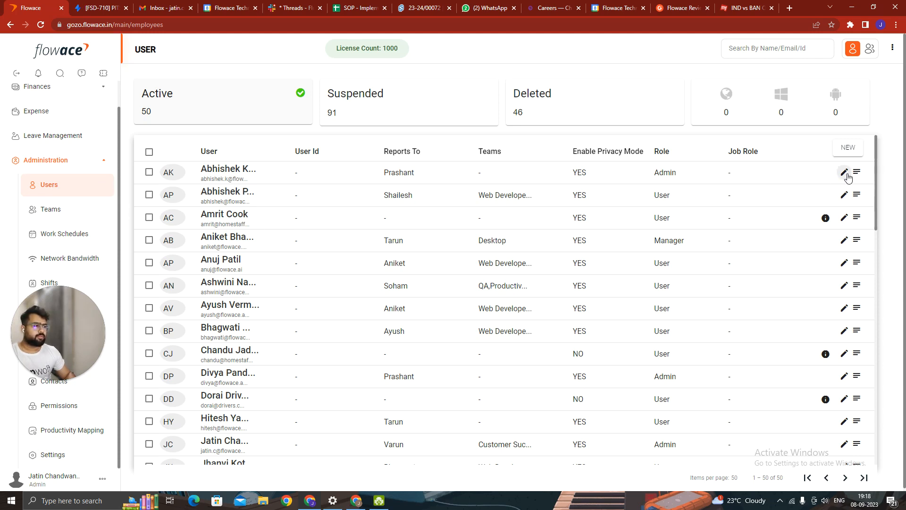
pyautogui.click(844, 172)
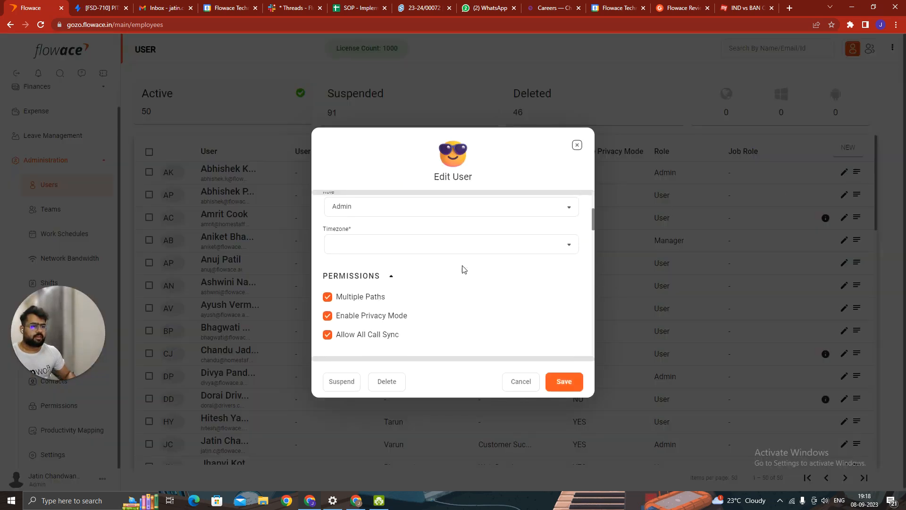
pyautogui.click(451, 244)
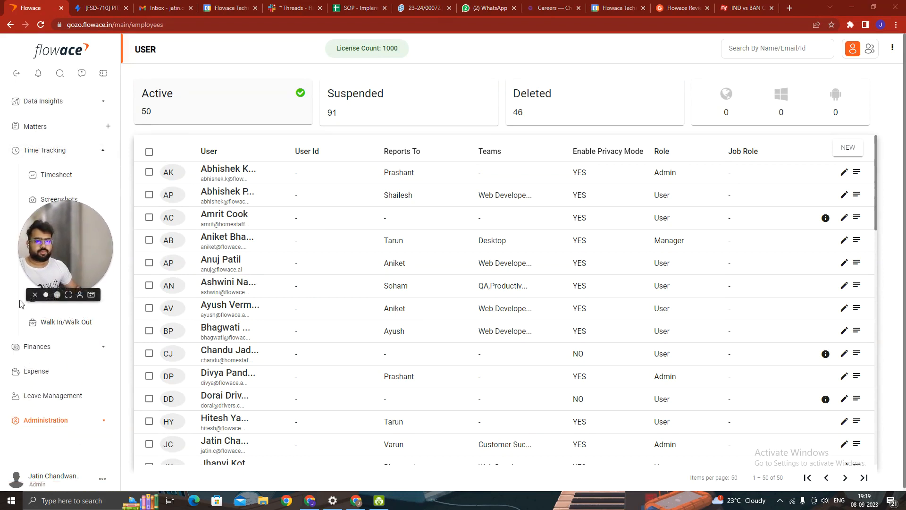
# Step: Show the September 2023 Meeting calendar with Microsoft, Google sign-in and Sync options
pyautogui.click(52, 297)
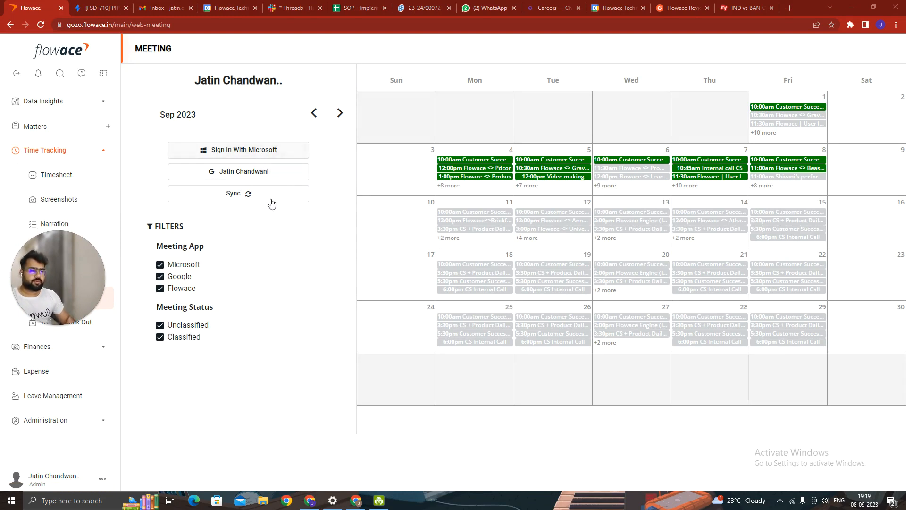
pyautogui.moveTo(322, 218)
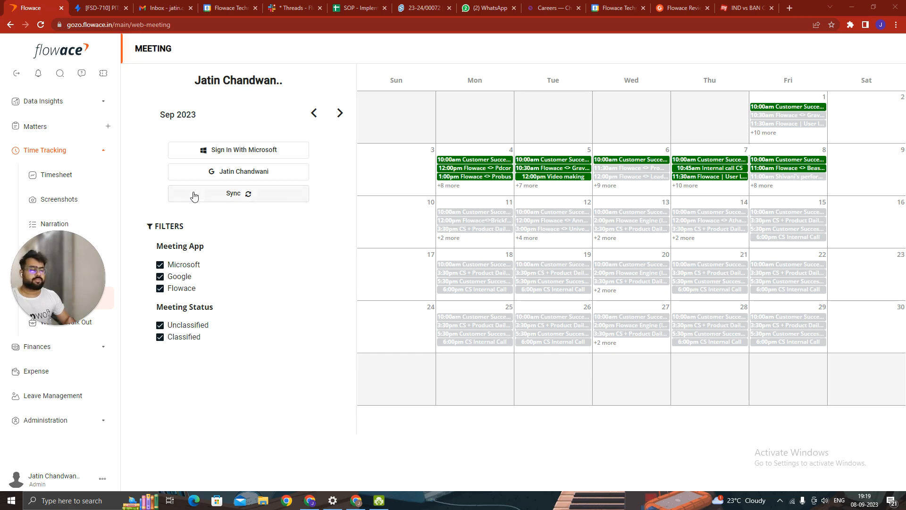
pyautogui.moveTo(275, 221)
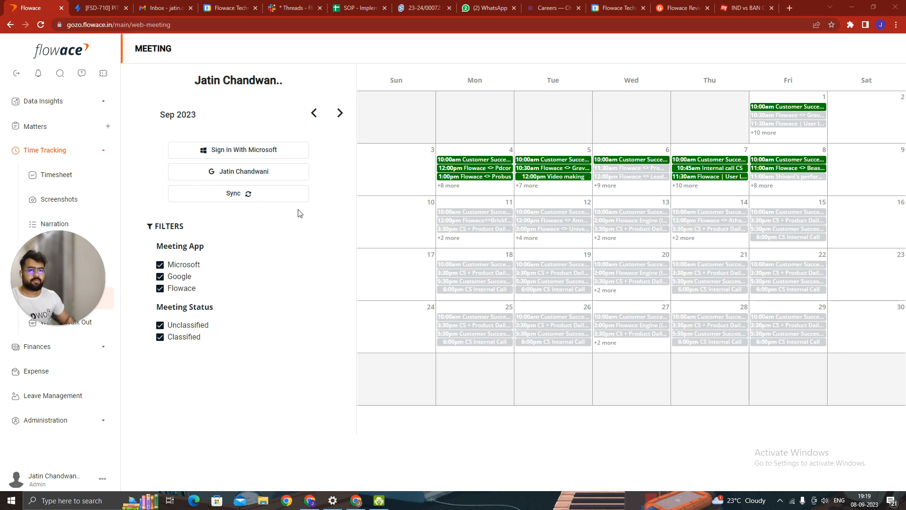
pyautogui.moveTo(200, 229)
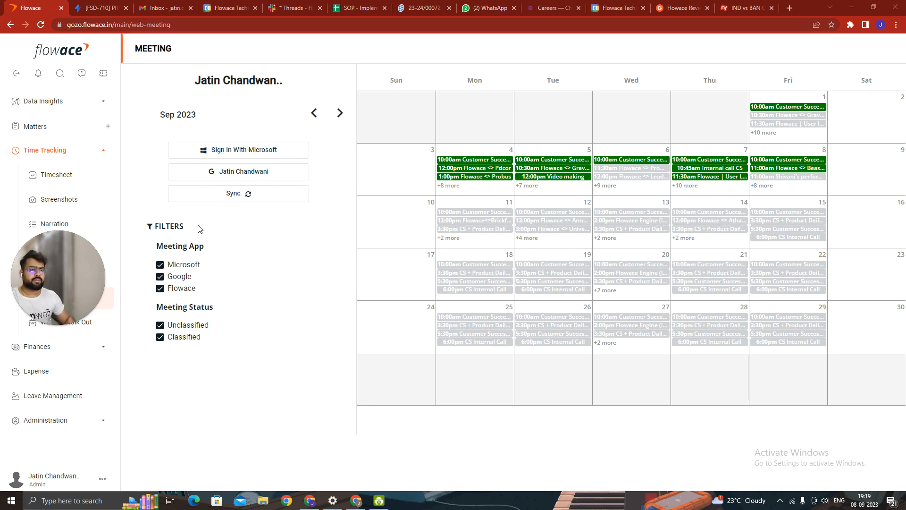